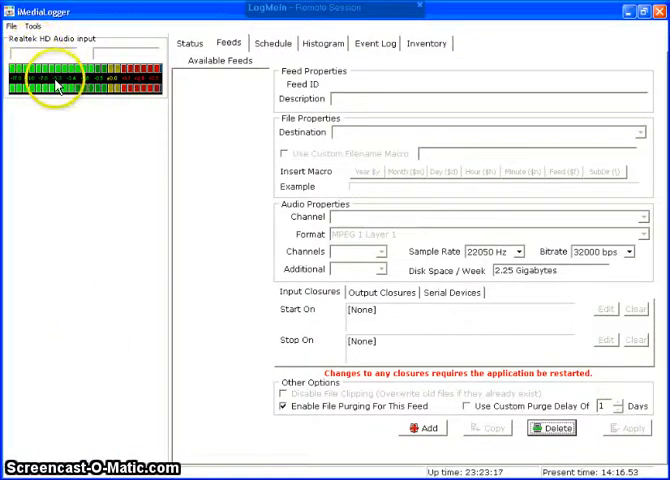
{"action": "mouse_move", "coordinate": [112, 108]}
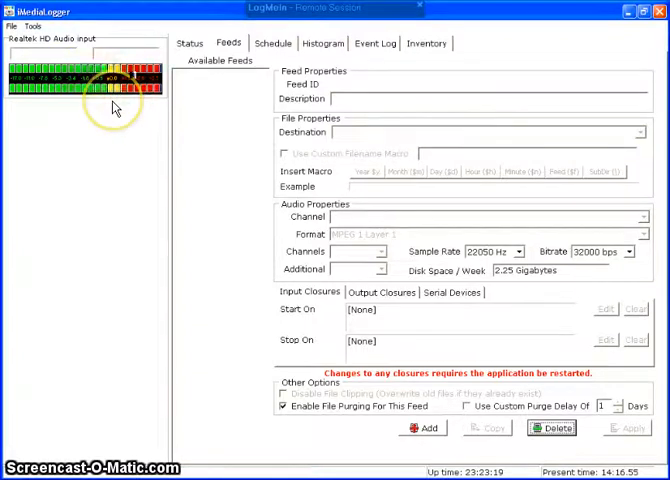
{"action": "mouse_move", "coordinate": [114, 108]}
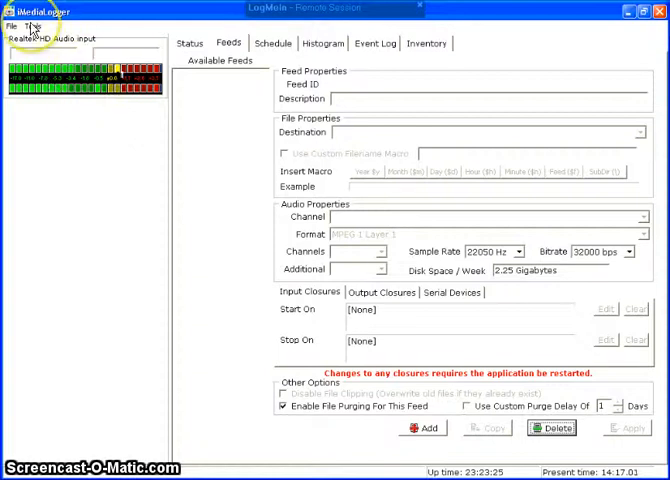
- Bring up the File menu of the MediaLogger main window
{"action": "left_click", "coordinate": [26, 26]}
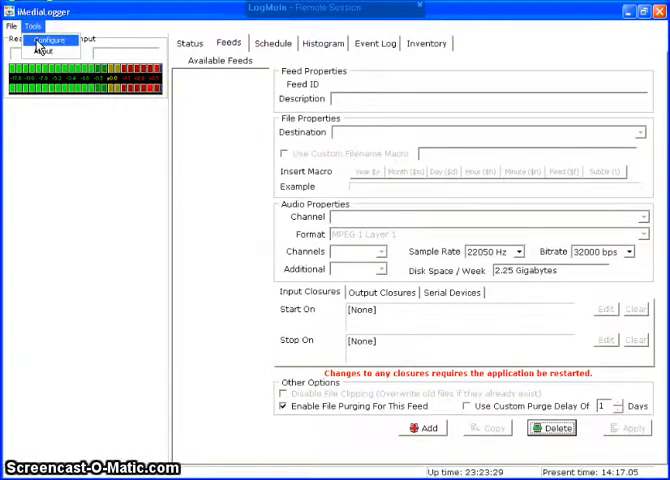
- Choose Configuration to show the log file naming and destination settings
{"action": "left_click", "coordinate": [46, 40]}
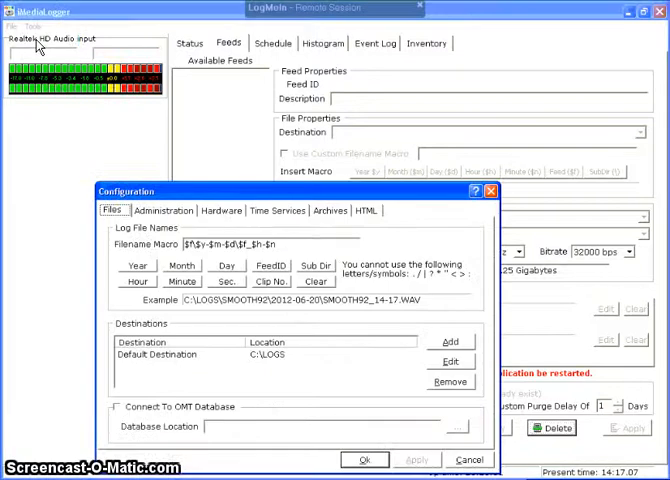
{"action": "mouse_move", "coordinate": [92, 158]}
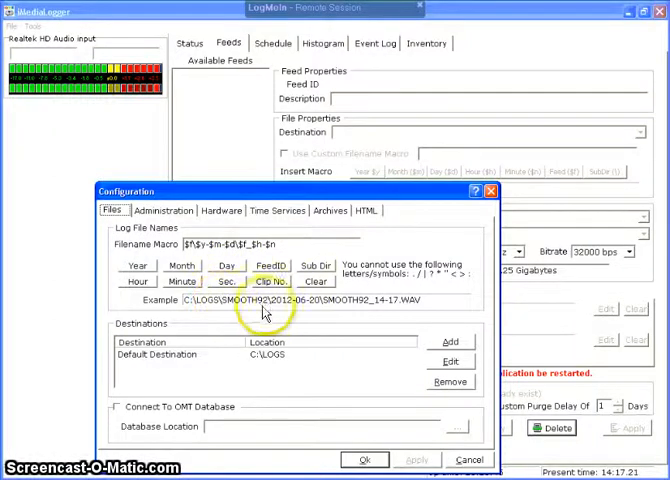
{"action": "mouse_move", "coordinate": [350, 304]}
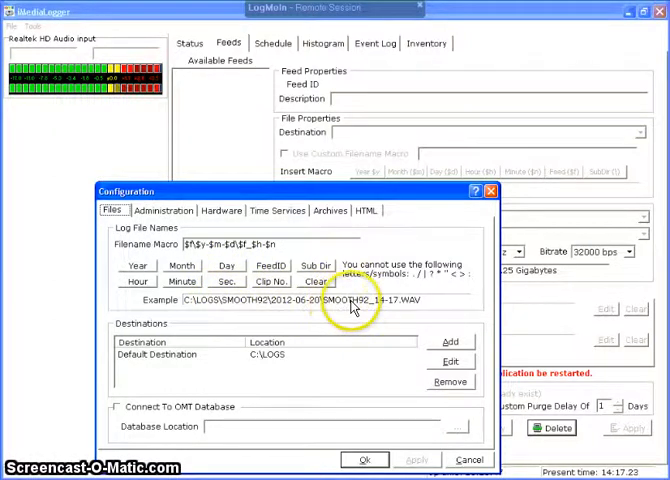
{"action": "mouse_move", "coordinate": [388, 308]}
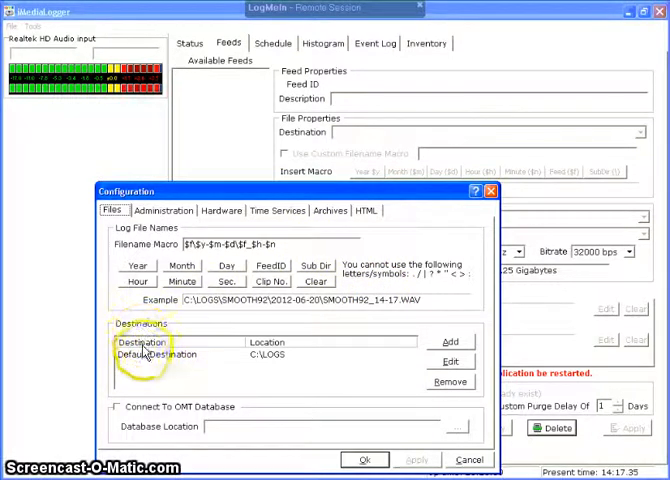
{"action": "mouse_move", "coordinate": [216, 362]}
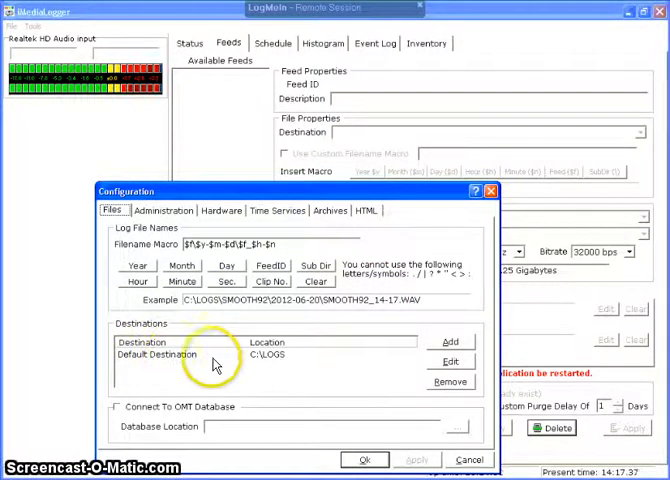
{"action": "mouse_move", "coordinate": [276, 364]}
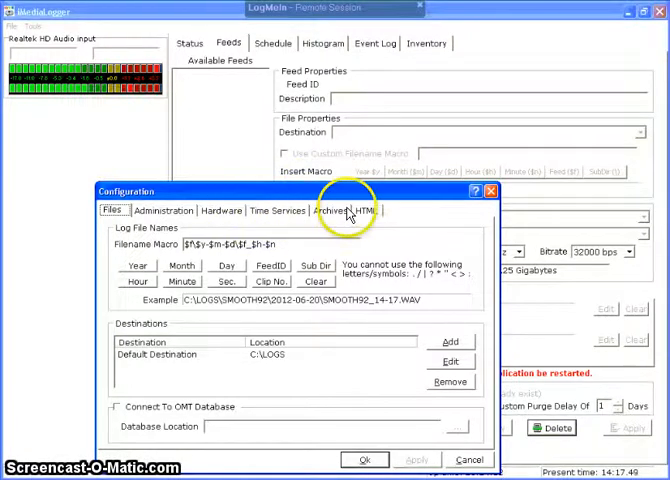
{"action": "left_click", "coordinate": [368, 210]}
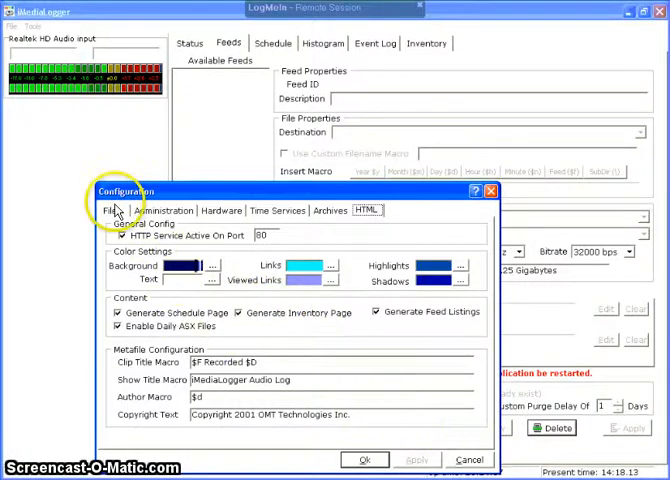
{"action": "left_click", "coordinate": [104, 210]}
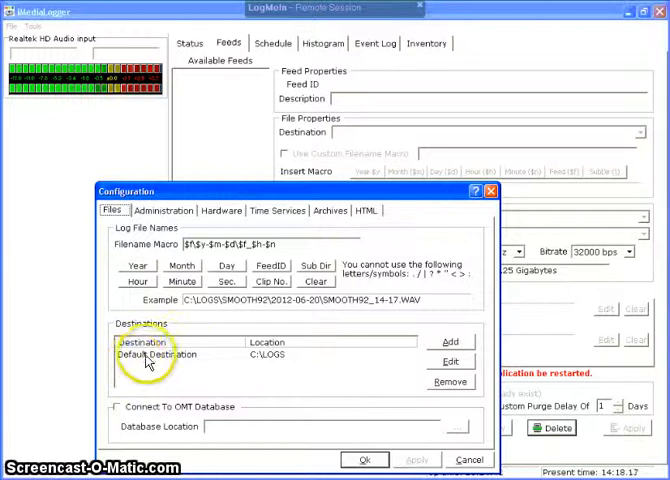
{"action": "mouse_move", "coordinate": [264, 358]}
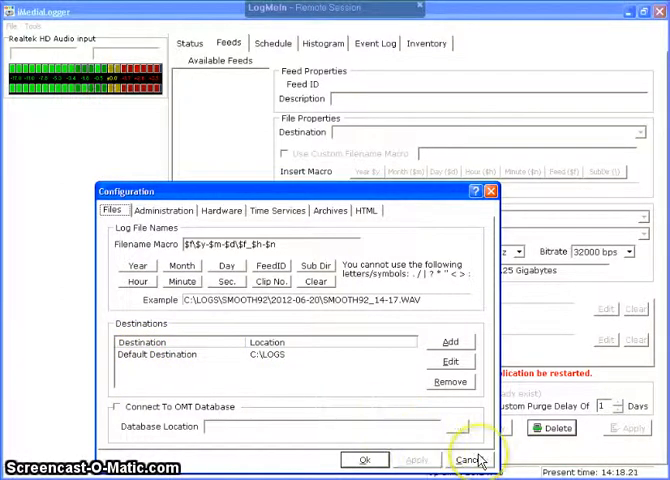
- Cancel the Configuration dialog without saving changes
{"action": "left_click", "coordinate": [468, 460]}
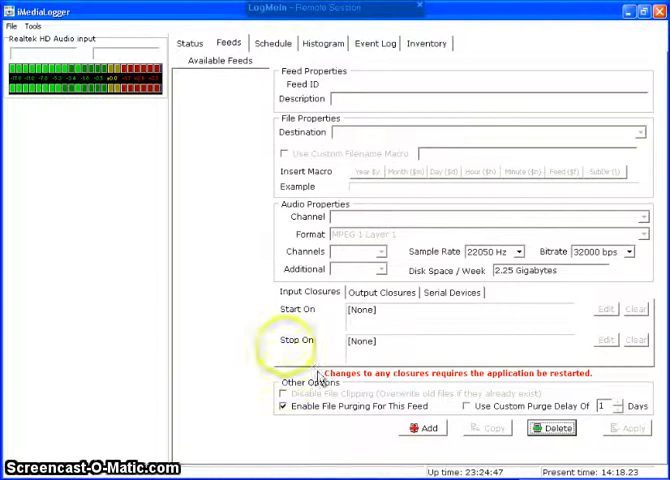
{"action": "mouse_move", "coordinate": [208, 108]}
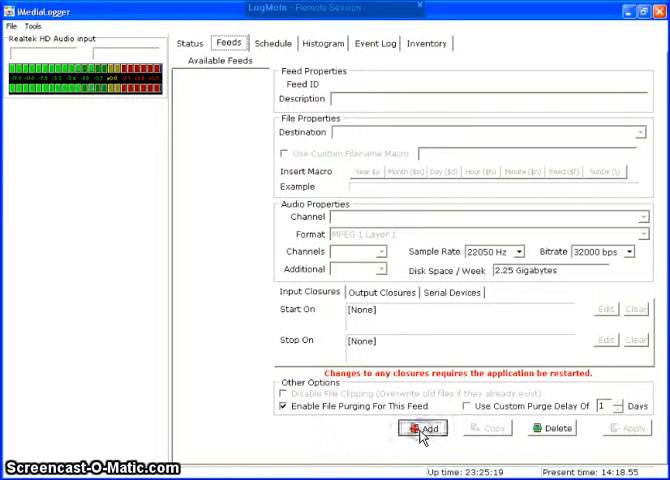
- Add a new feed with the Feed ID 'LowQualityFeed' and confirm it
{"action": "left_click", "coordinate": [420, 428]}
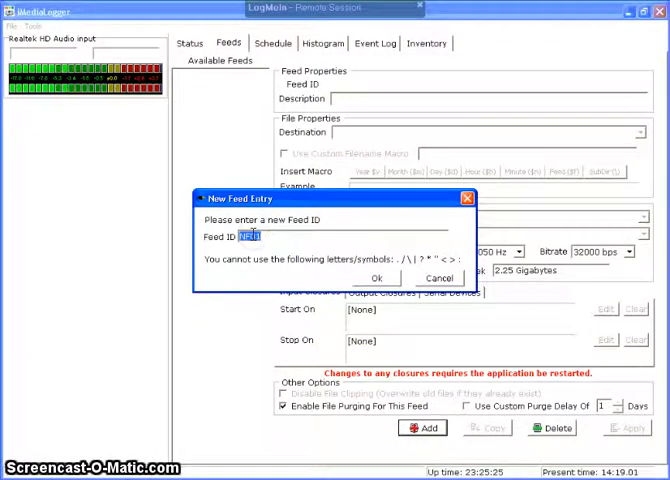
{"action": "type", "text": "Lo"}
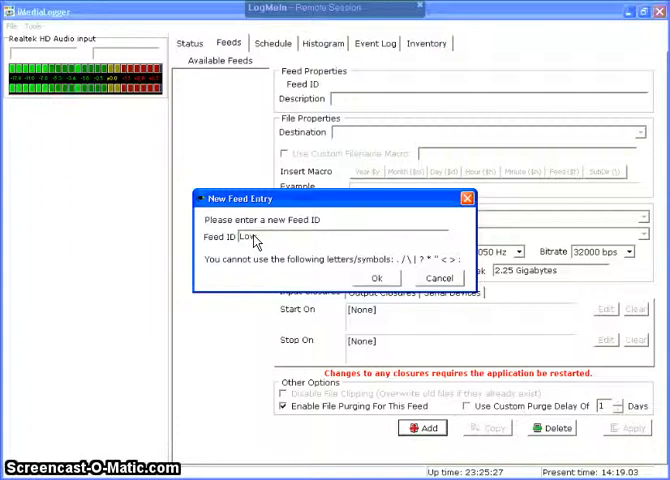
{"action": "type", "text": "wQuality"}
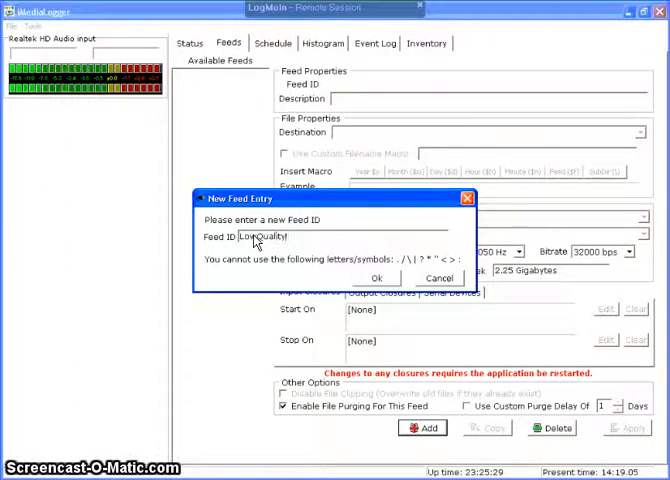
{"action": "type", "text": "Feed"}
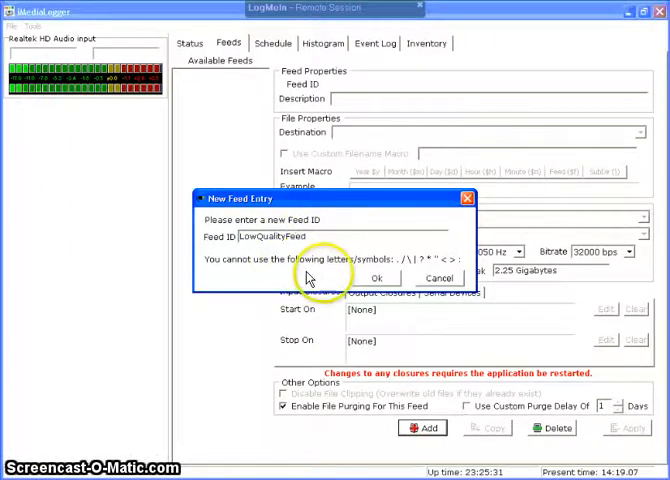
{"action": "left_click", "coordinate": [378, 278]}
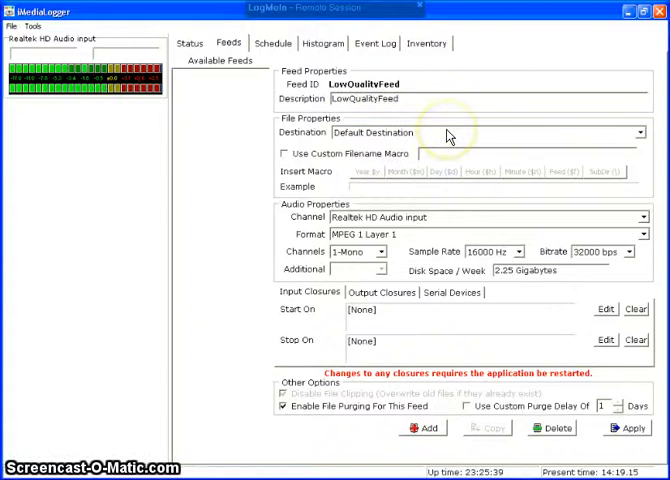
{"action": "mouse_move", "coordinate": [426, 128]}
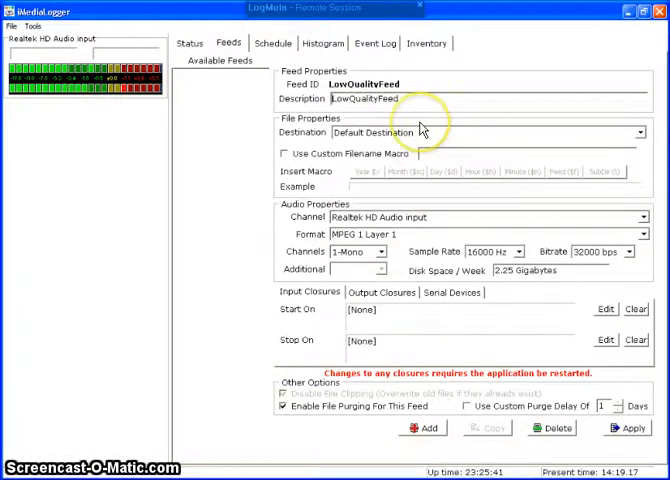
{"action": "mouse_move", "coordinate": [380, 138]}
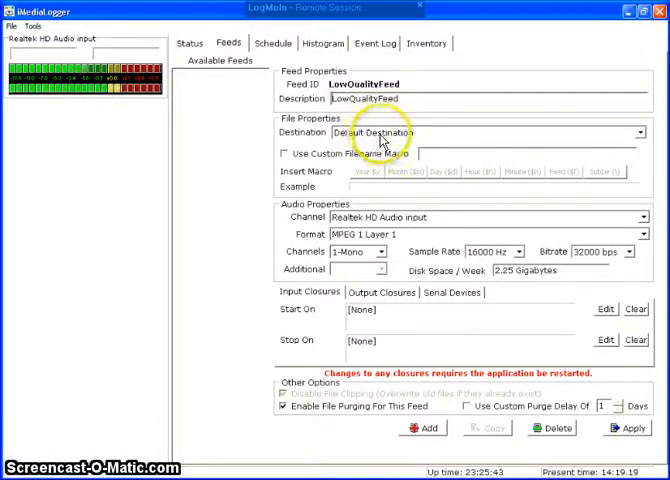
{"action": "mouse_move", "coordinate": [398, 136]}
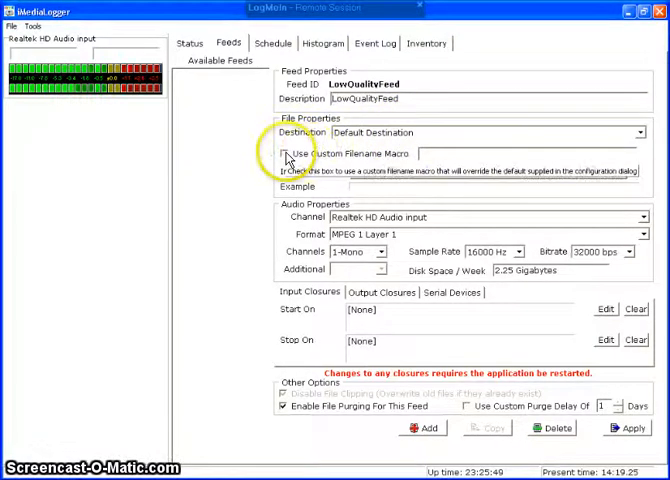
- Try the custom filename macro with the Feed ID inserted, then switch it off again
{"action": "left_click", "coordinate": [284, 154]}
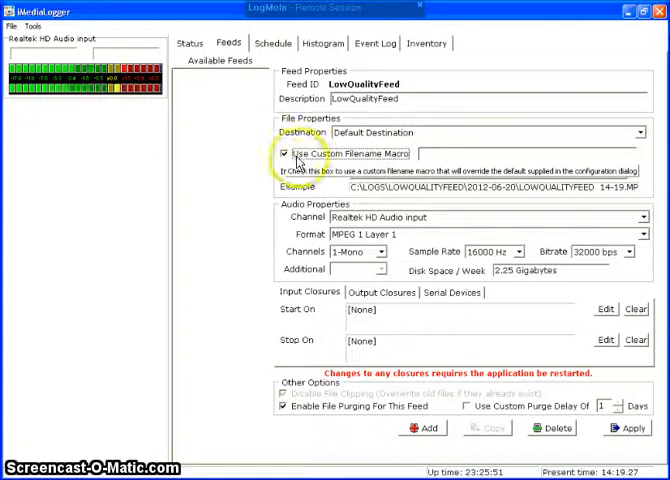
{"action": "left_click", "coordinate": [280, 152]}
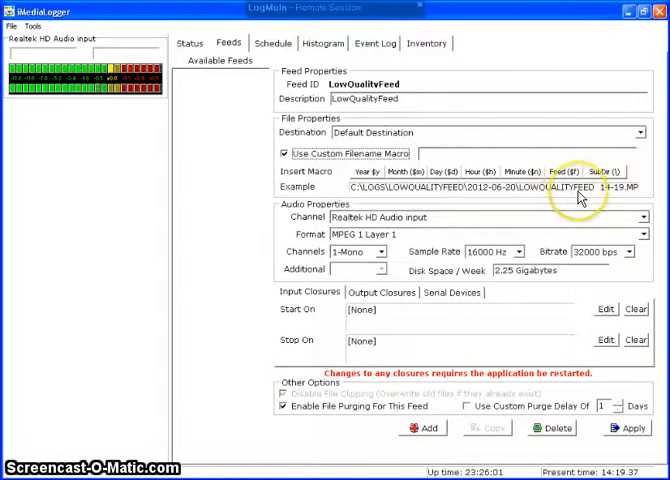
{"action": "left_click", "coordinate": [560, 172]}
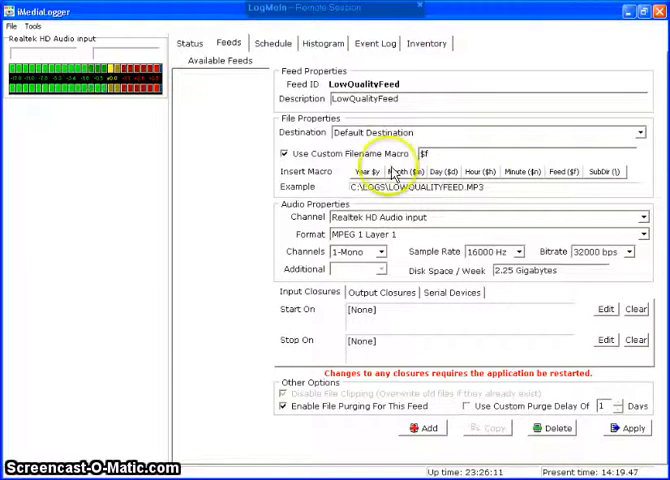
{"action": "mouse_move", "coordinate": [284, 152]}
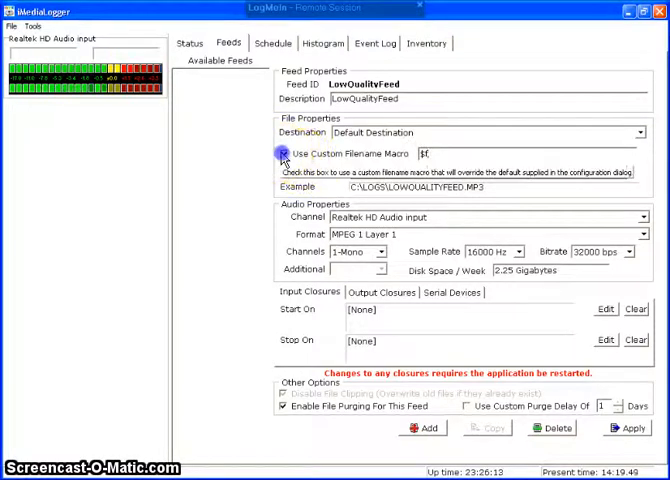
{"action": "left_click", "coordinate": [280, 152]}
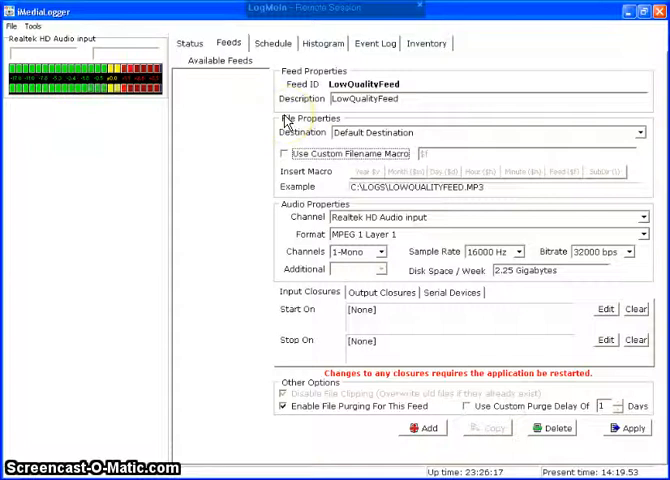
{"action": "mouse_move", "coordinate": [288, 152]}
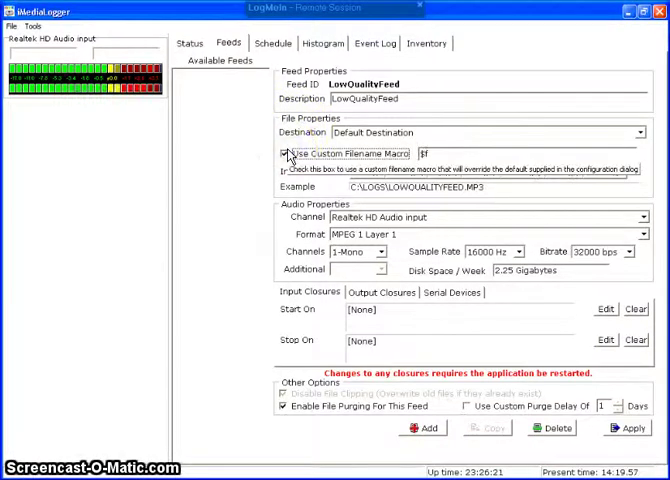
- Enable a custom filename macro built from Year, Month, Slash, Feed ID and Hour
{"action": "left_click", "coordinate": [284, 152]}
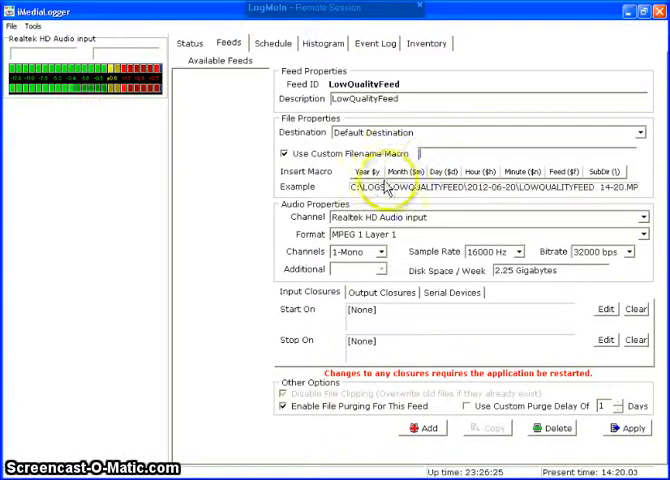
{"action": "mouse_move", "coordinate": [456, 196]}
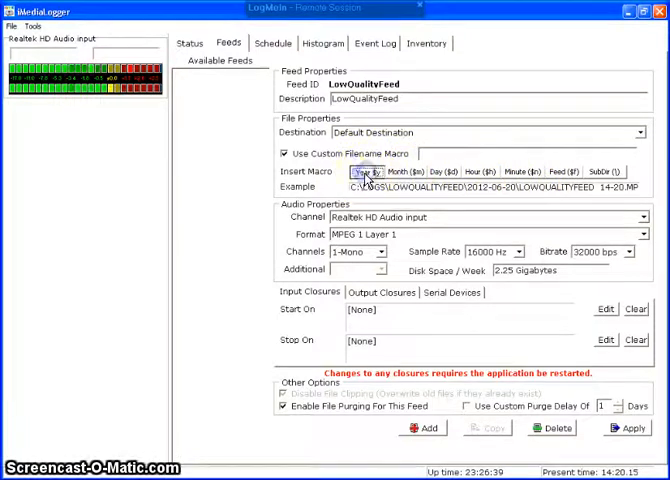
{"action": "left_click", "coordinate": [360, 172]}
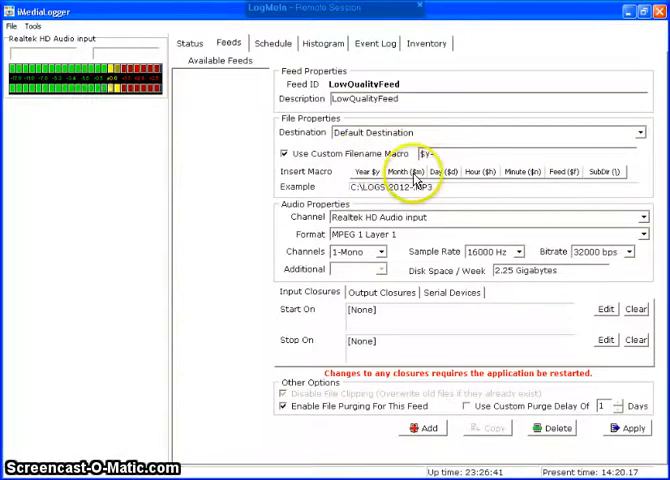
{"action": "left_click", "coordinate": [402, 172]}
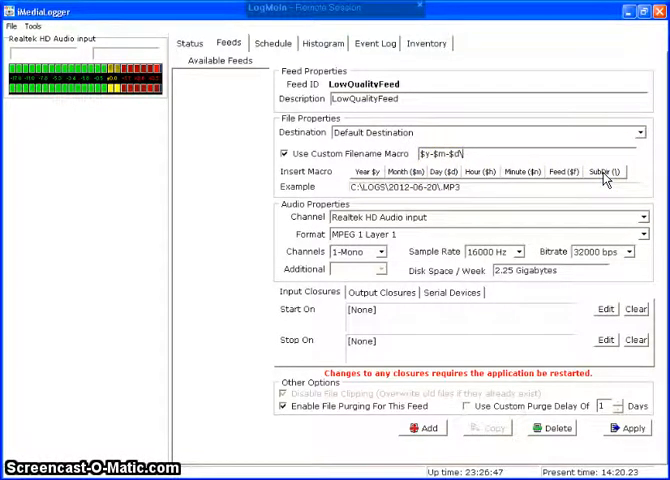
{"action": "left_click", "coordinate": [562, 172]}
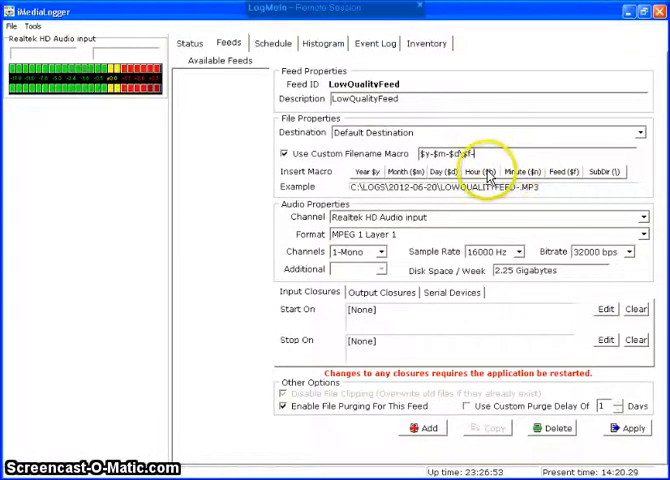
{"action": "left_click", "coordinate": [484, 172]}
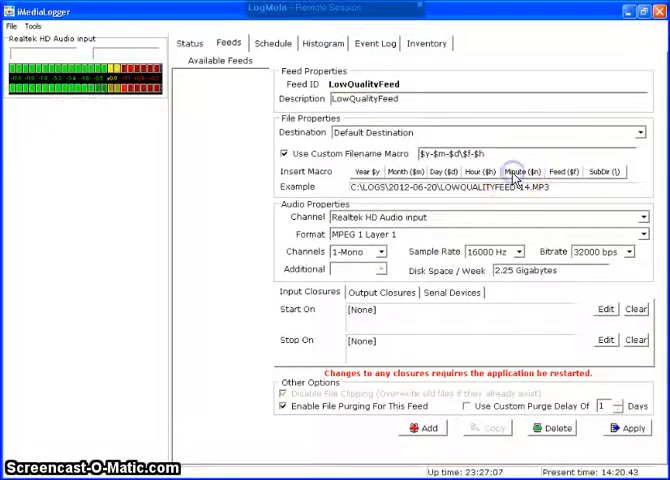
{"action": "left_click", "coordinate": [520, 172]}
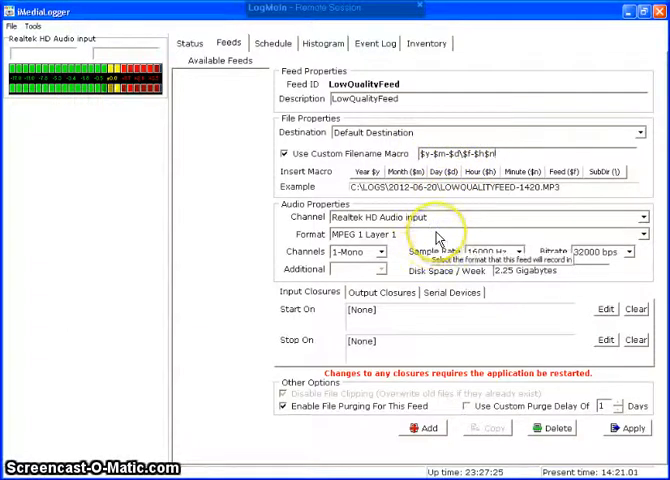
{"action": "mouse_move", "coordinate": [430, 230]}
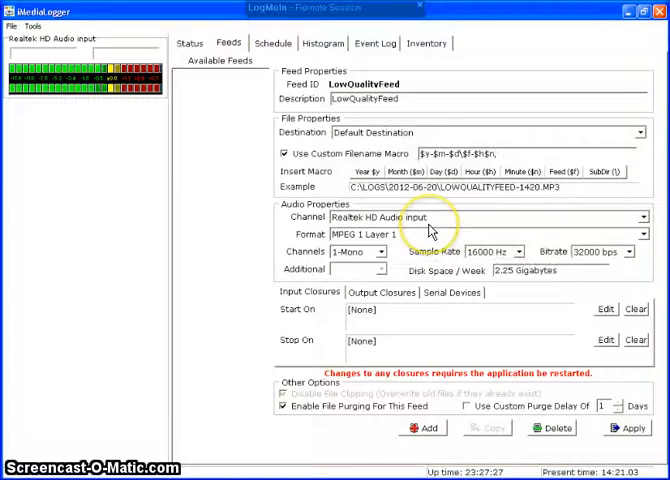
{"action": "mouse_move", "coordinate": [388, 260]}
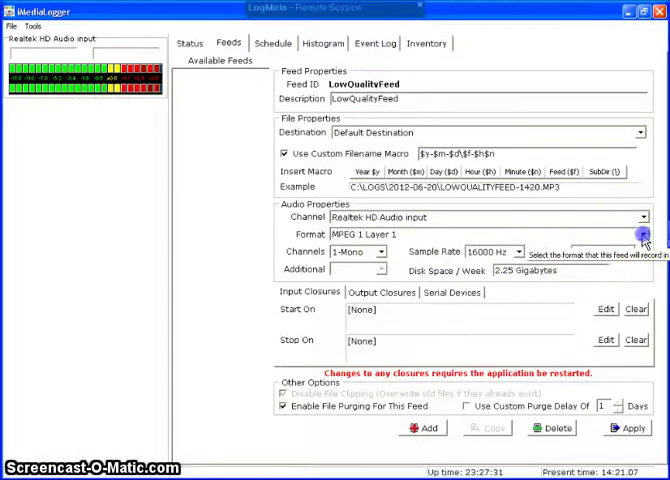
- Set the audio to MPEG 1 Layer 3 at 22050 Hz sample rate and 24000 bps bitrate
{"action": "left_click", "coordinate": [644, 234]}
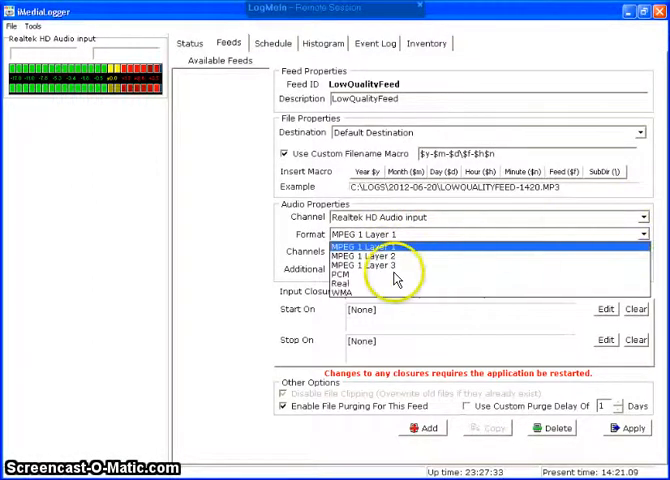
{"action": "mouse_move", "coordinate": [388, 268]}
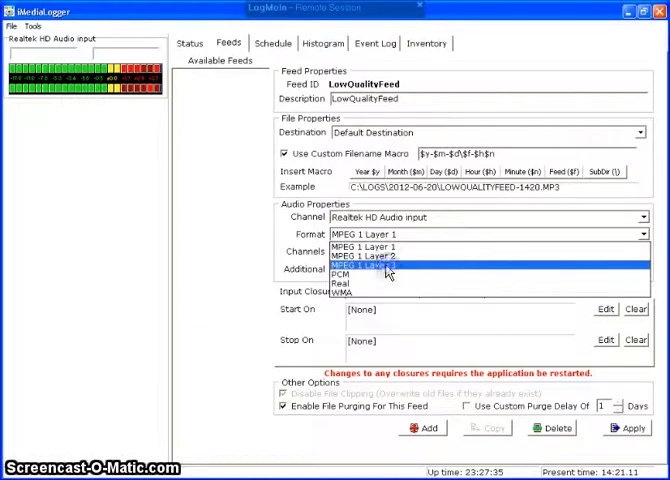
{"action": "left_click", "coordinate": [370, 264]}
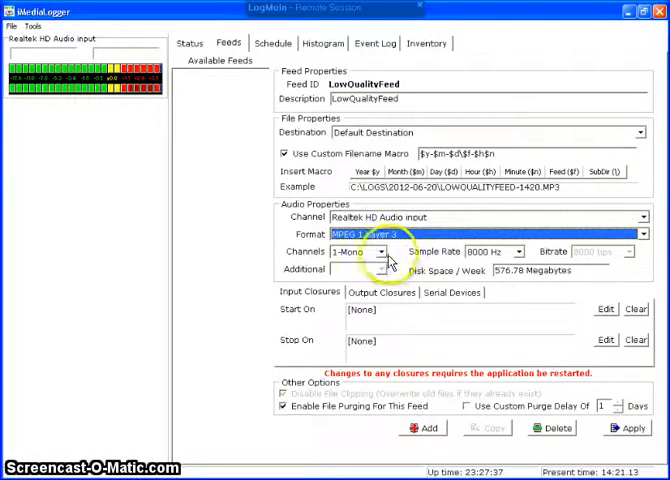
{"action": "mouse_move", "coordinate": [446, 256]}
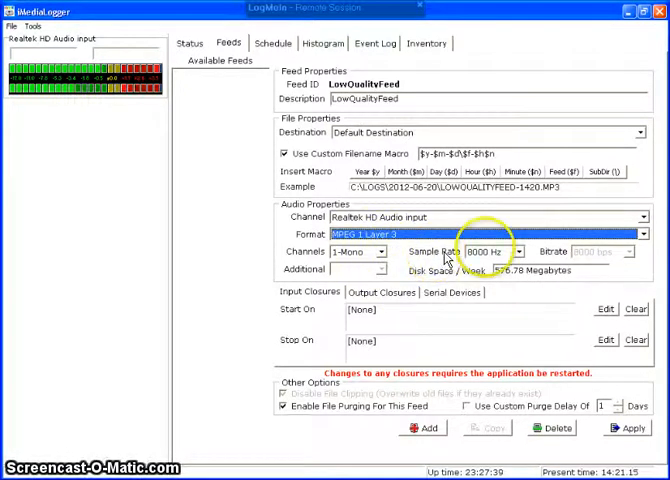
{"action": "left_click", "coordinate": [520, 252]}
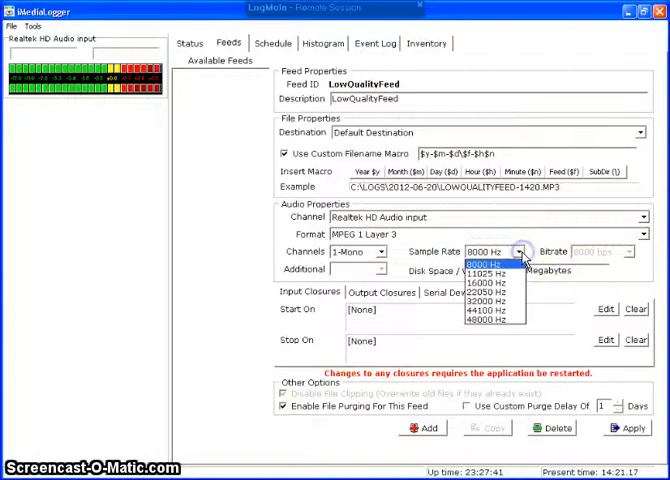
{"action": "mouse_move", "coordinate": [520, 270]}
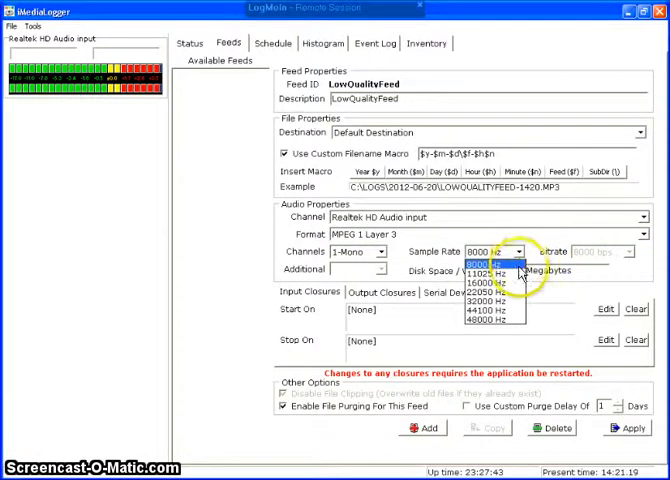
{"action": "mouse_move", "coordinate": [488, 296]}
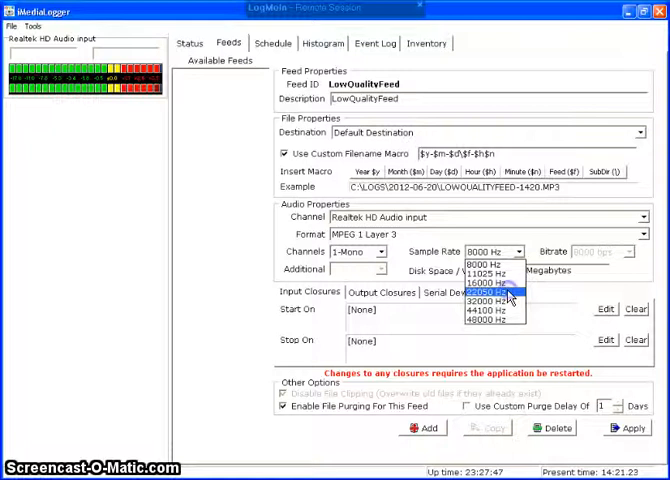
{"action": "left_click", "coordinate": [490, 294]}
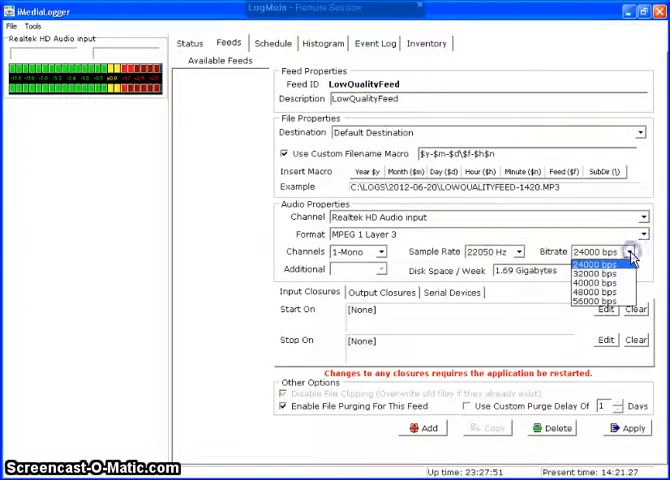
{"action": "left_click", "coordinate": [588, 262]}
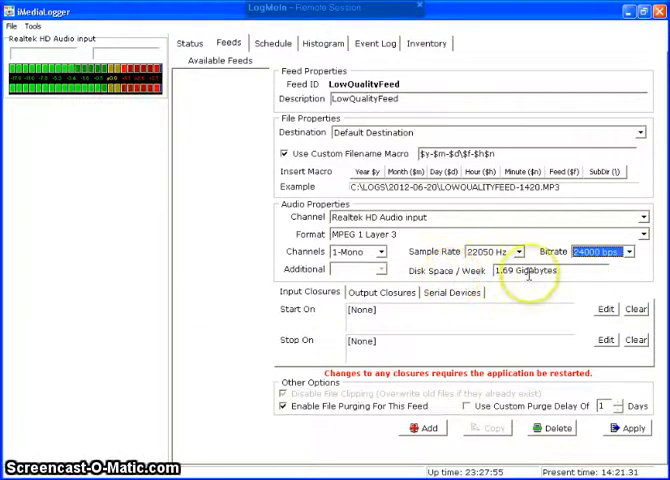
{"action": "mouse_move", "coordinate": [528, 272]}
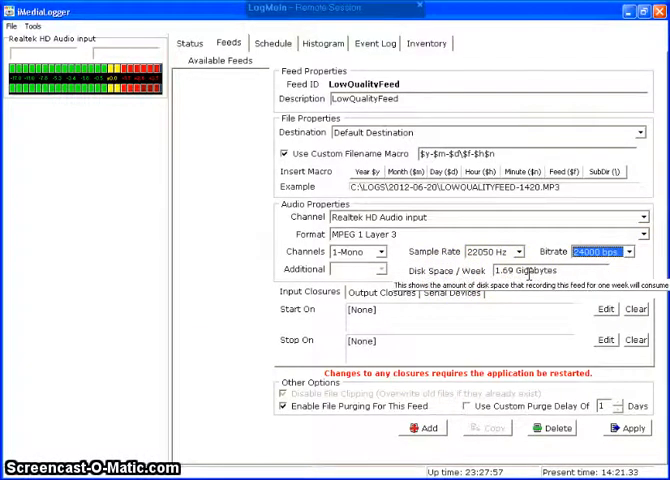
{"action": "mouse_move", "coordinate": [534, 292]}
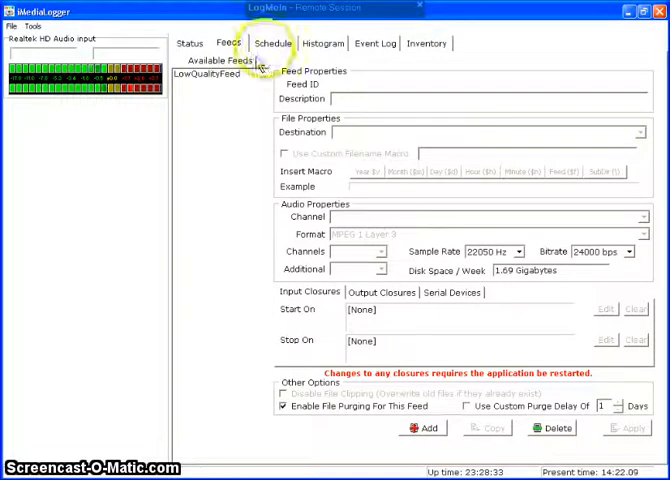
- Go to the Schedule page and start adding a new schedule item
{"action": "left_click", "coordinate": [272, 44]}
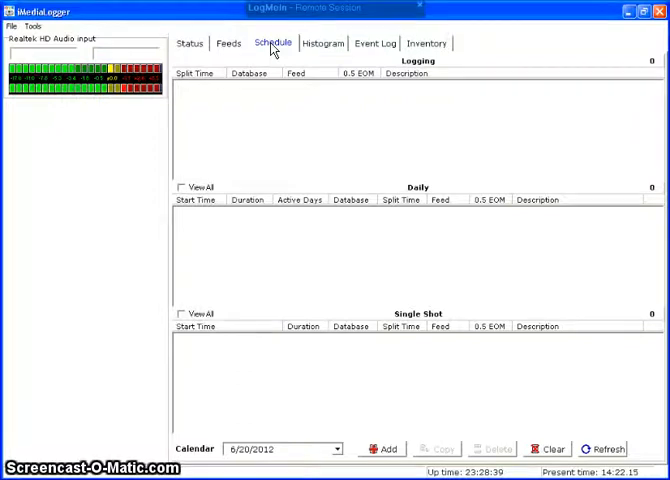
{"action": "left_click", "coordinate": [382, 448]}
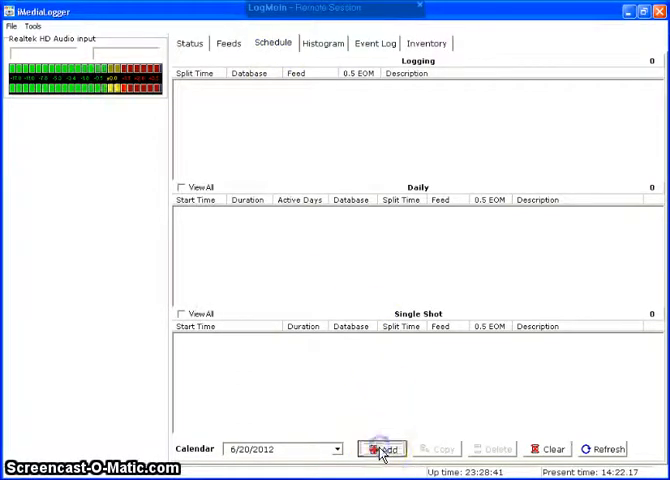
{"action": "left_click", "coordinate": [382, 448]}
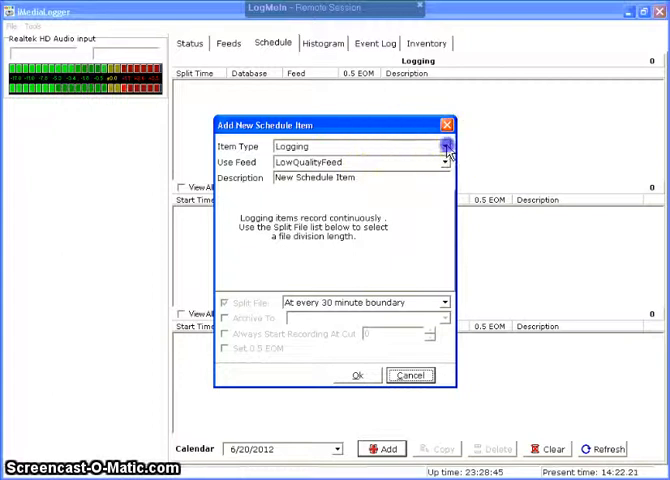
- Keep Logging as the item type and split files at every hourly boundary
{"action": "left_click", "coordinate": [444, 148]}
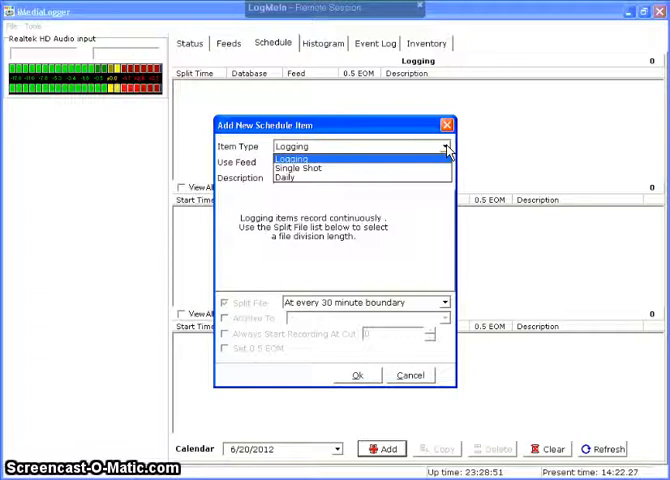
{"action": "left_click", "coordinate": [292, 158]}
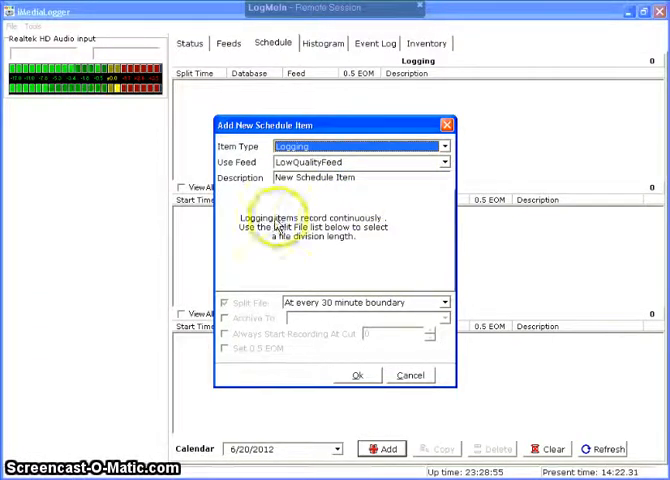
{"action": "mouse_move", "coordinate": [356, 224]}
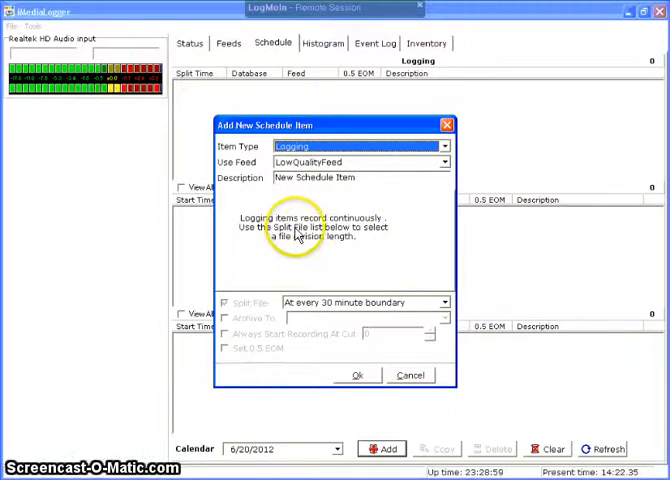
{"action": "mouse_move", "coordinate": [358, 248]}
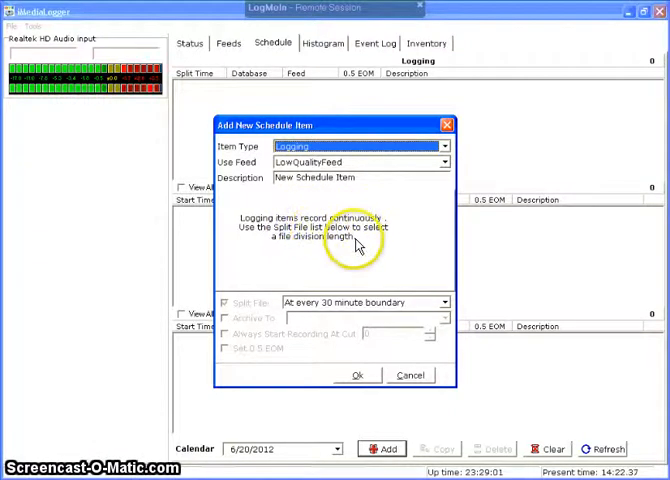
{"action": "mouse_move", "coordinate": [324, 310]}
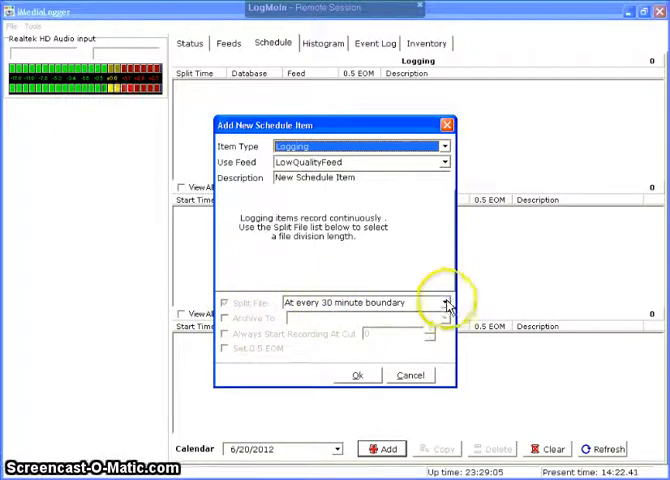
{"action": "left_click", "coordinate": [446, 304]}
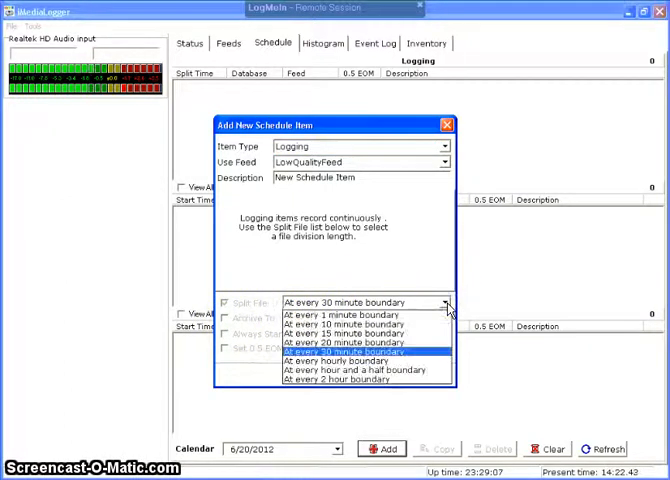
{"action": "mouse_move", "coordinate": [340, 360]}
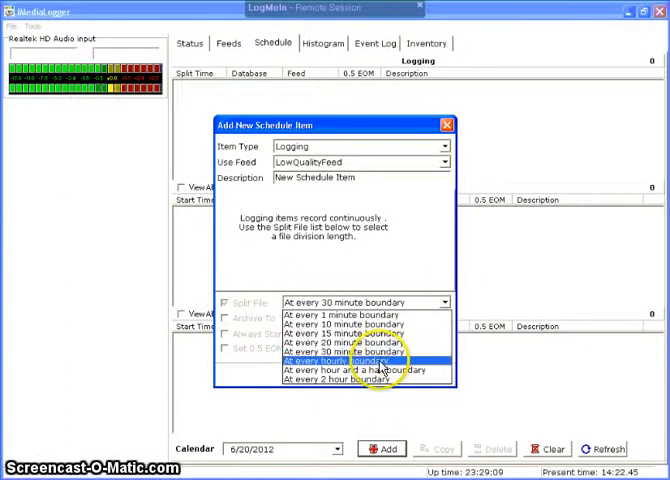
{"action": "left_click", "coordinate": [360, 360]}
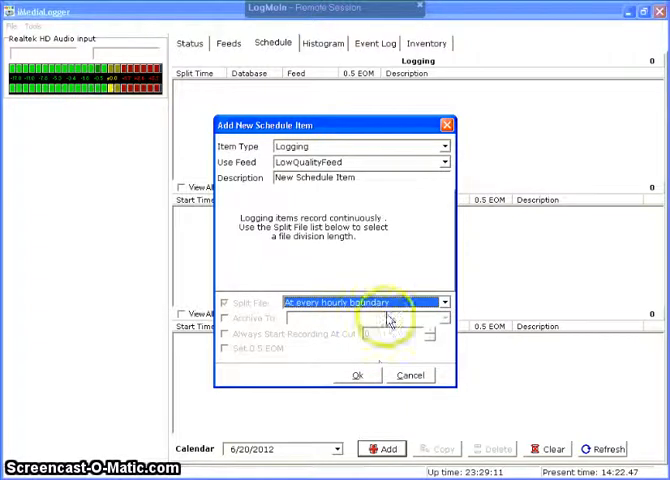
{"action": "mouse_move", "coordinate": [392, 232]}
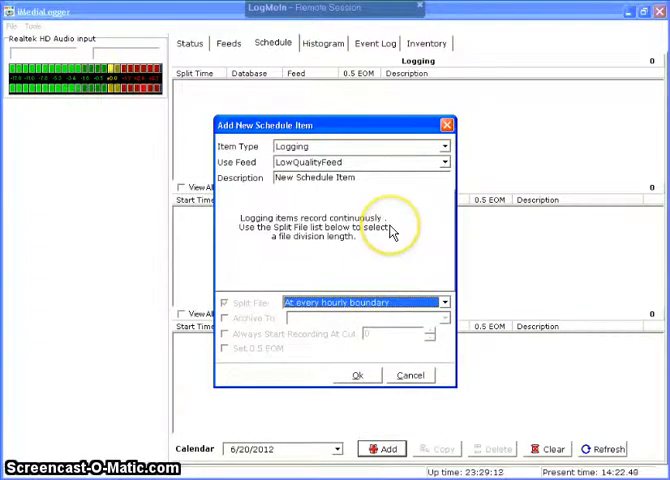
{"action": "mouse_move", "coordinate": [432, 162]}
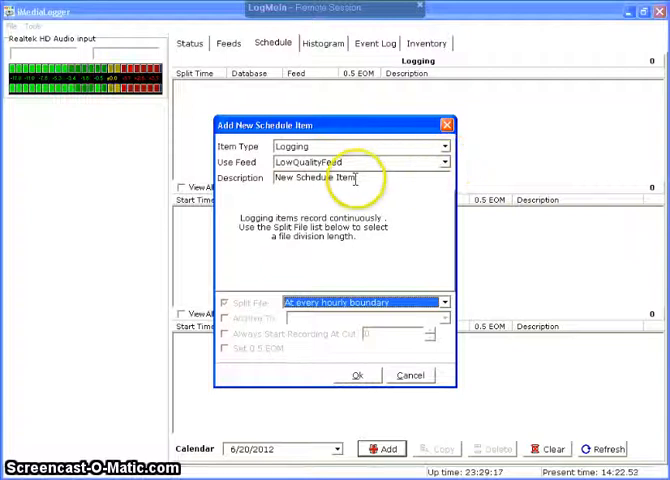
- Describe the item as 'Low Quality Hourly Logging' and confirm the schedule
{"action": "triple_click", "coordinate": [304, 178]}
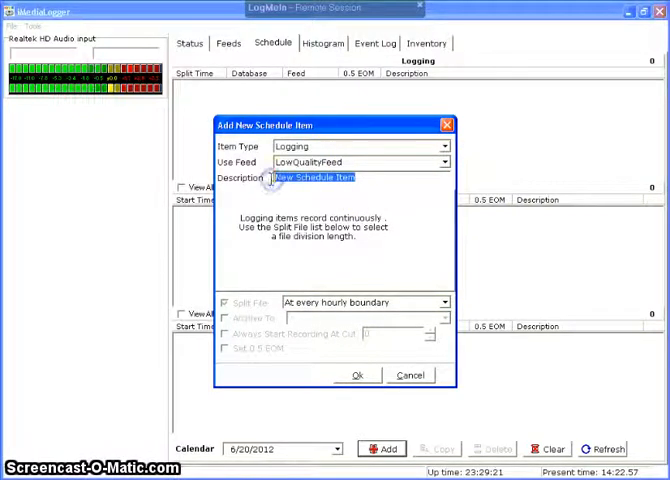
{"action": "type", "text": "Low Q"}
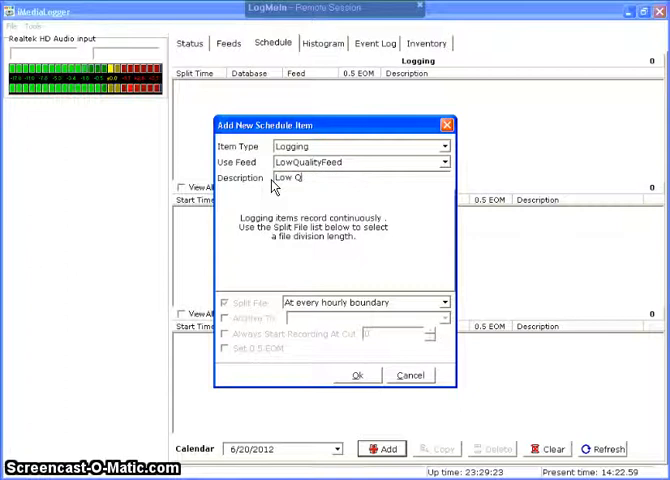
{"action": "type", "text": "uality Hourly Logging"}
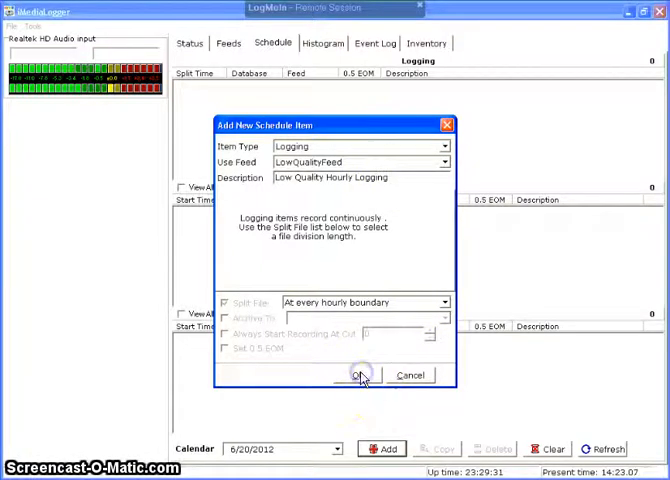
{"action": "left_click", "coordinate": [360, 374]}
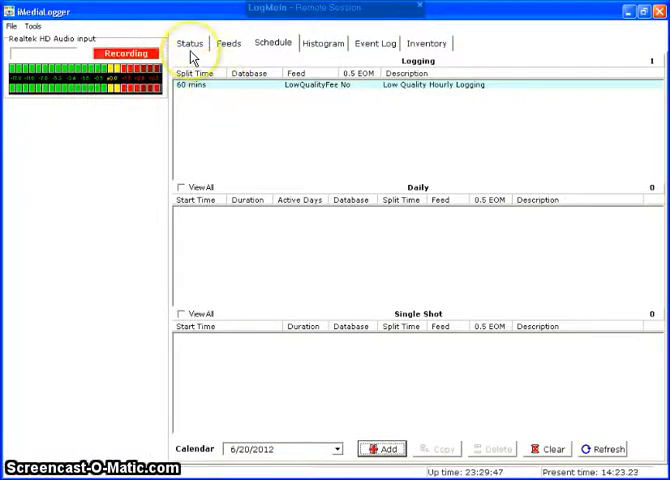
{"action": "mouse_move", "coordinate": [226, 44]}
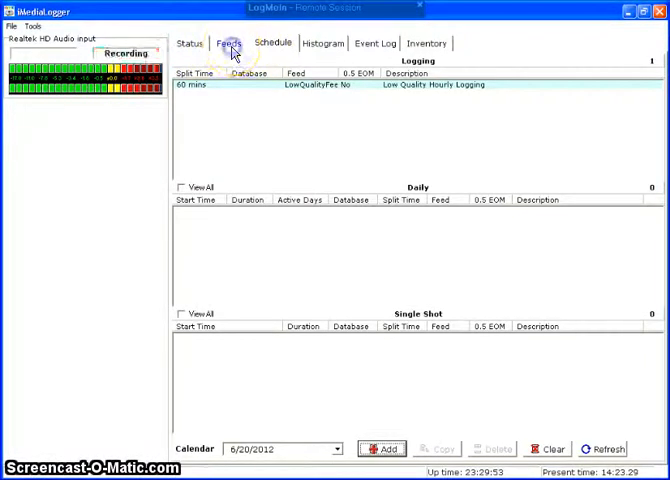
- Return to the Feeds page listing LowQualityFeed
{"action": "left_click", "coordinate": [228, 44]}
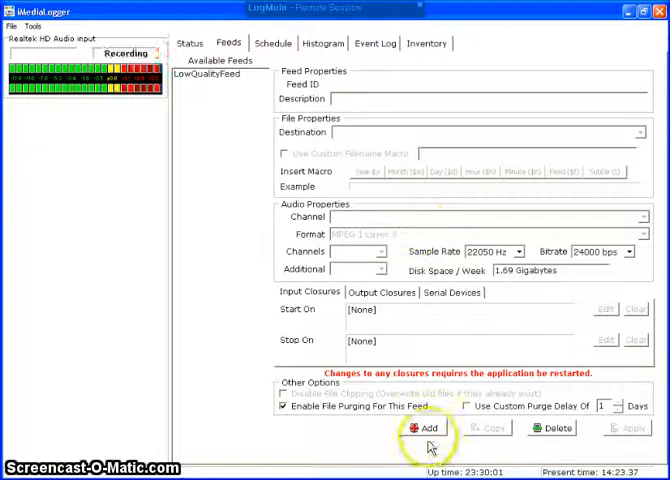
- Add a new feed and name its Feed ID HighQualityFeed
{"action": "left_click", "coordinate": [424, 428]}
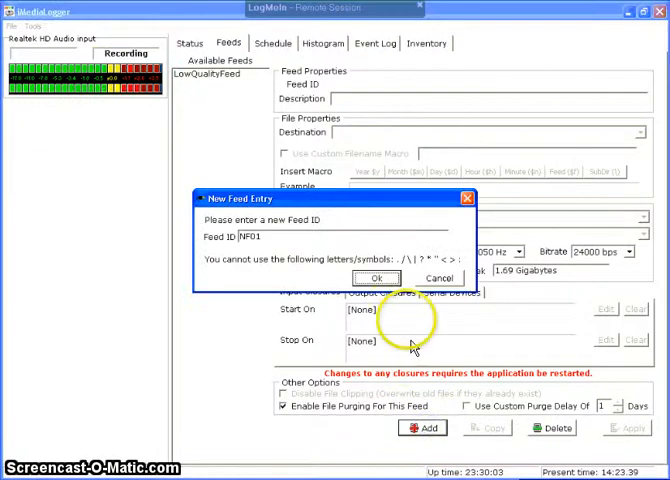
{"action": "triple_click", "coordinate": [248, 236]}
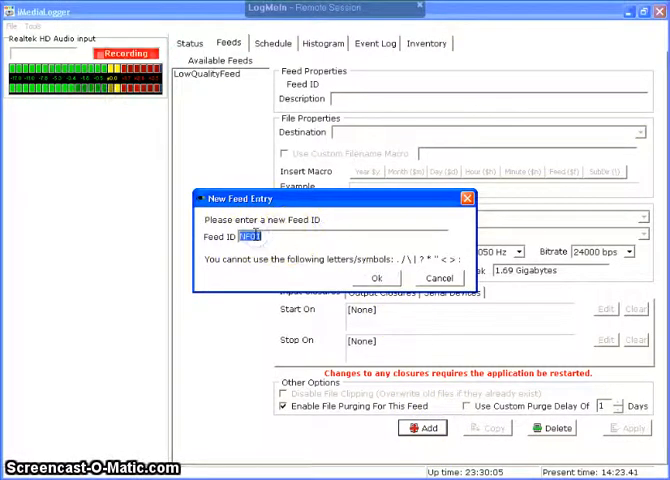
{"action": "type", "text": "HighQualityFeed"}
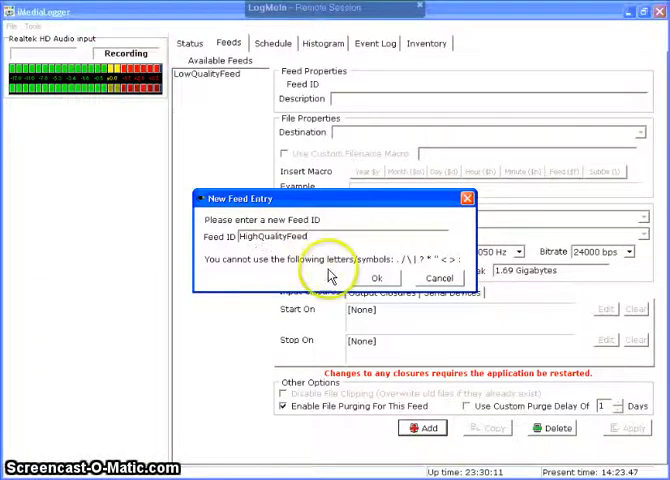
{"action": "left_click", "coordinate": [374, 278]}
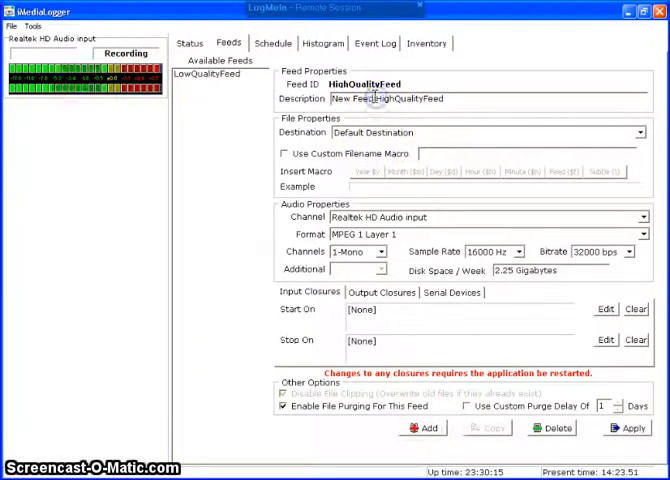
- Trim the description and set the feed to 2-channel stereo at 44100 Hz
{"action": "double_click", "coordinate": [344, 98]}
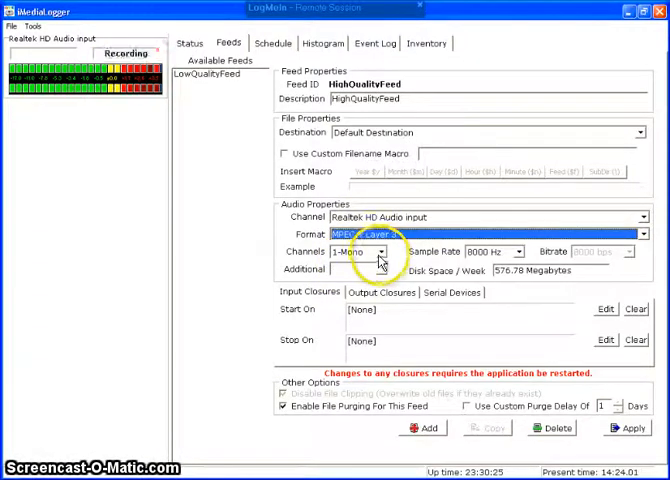
{"action": "left_click", "coordinate": [384, 252]}
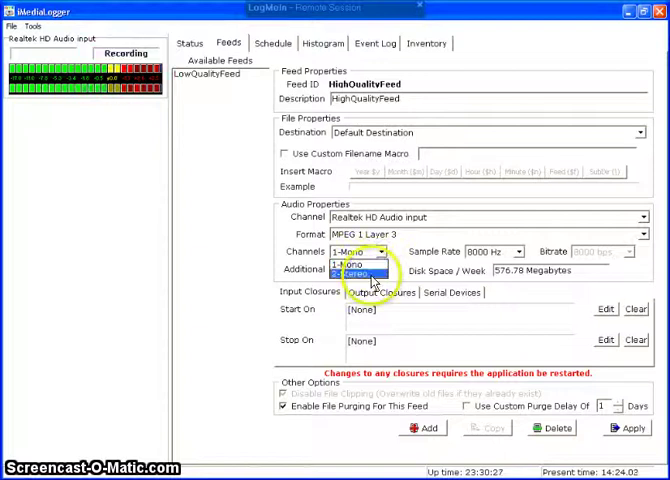
{"action": "left_click", "coordinate": [352, 272]}
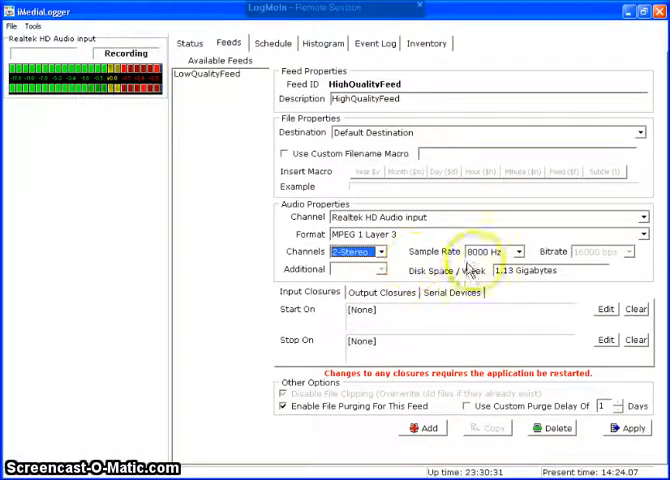
{"action": "left_click", "coordinate": [524, 252]}
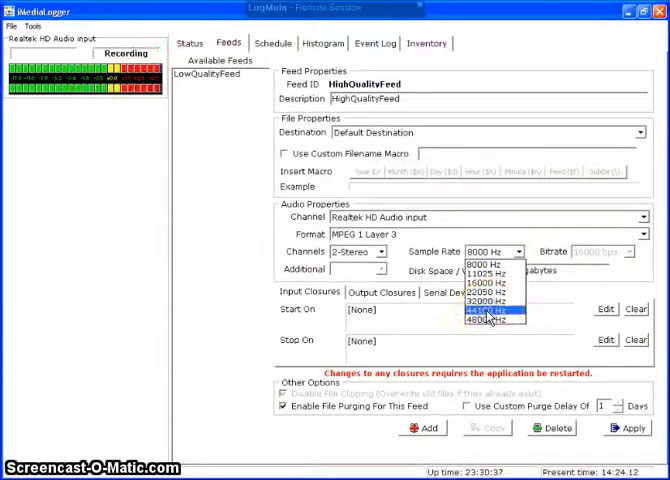
{"action": "left_click", "coordinate": [484, 312]}
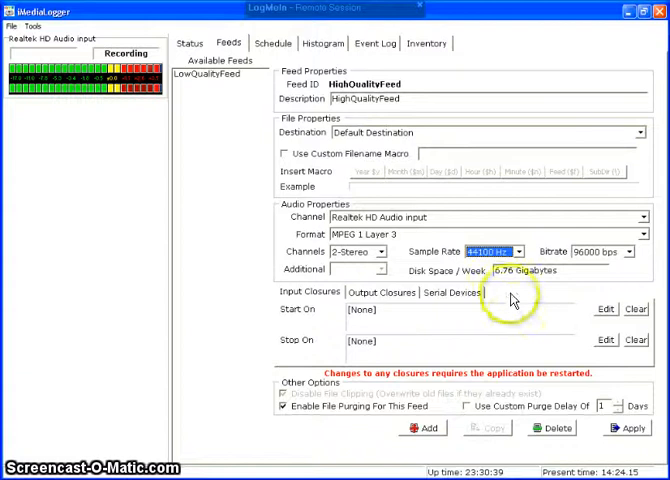
- Set the bitrate to 96000 bps and apply the HighQualityFeed settings
{"action": "left_click", "coordinate": [640, 252]}
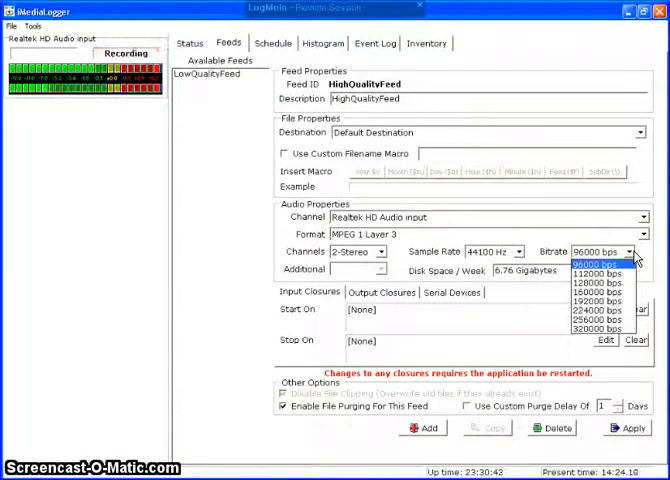
{"action": "left_click", "coordinate": [596, 264]}
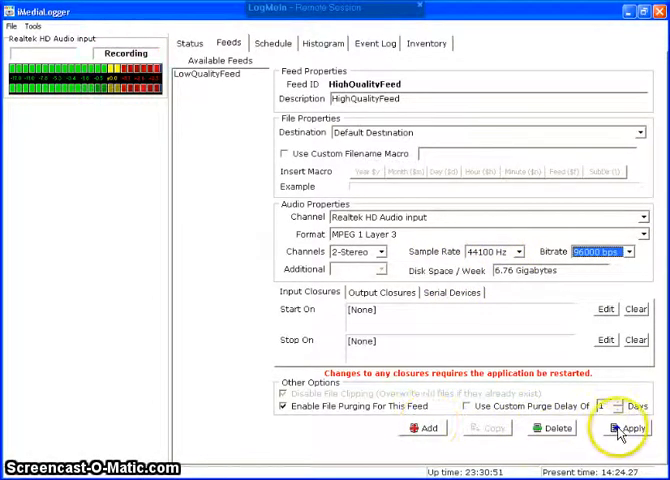
{"action": "left_click", "coordinate": [628, 428]}
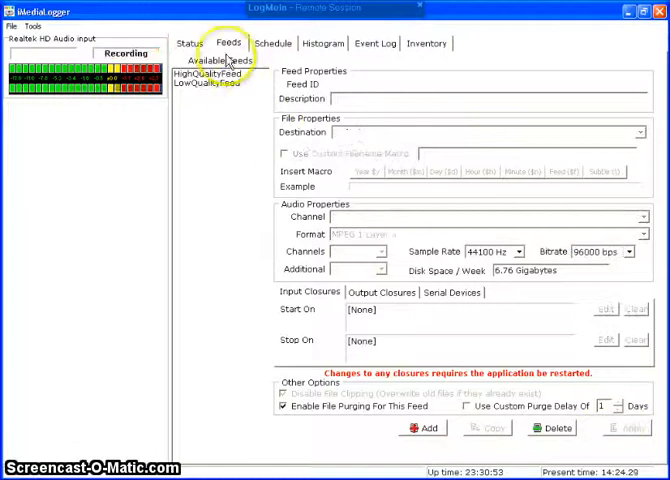